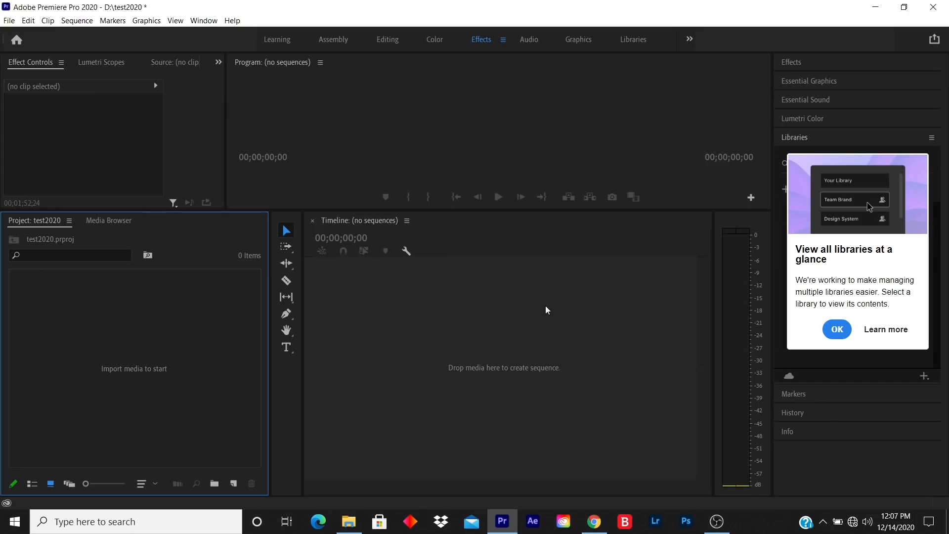
{"action": "mouse_move", "coordinate": [332, 152]}
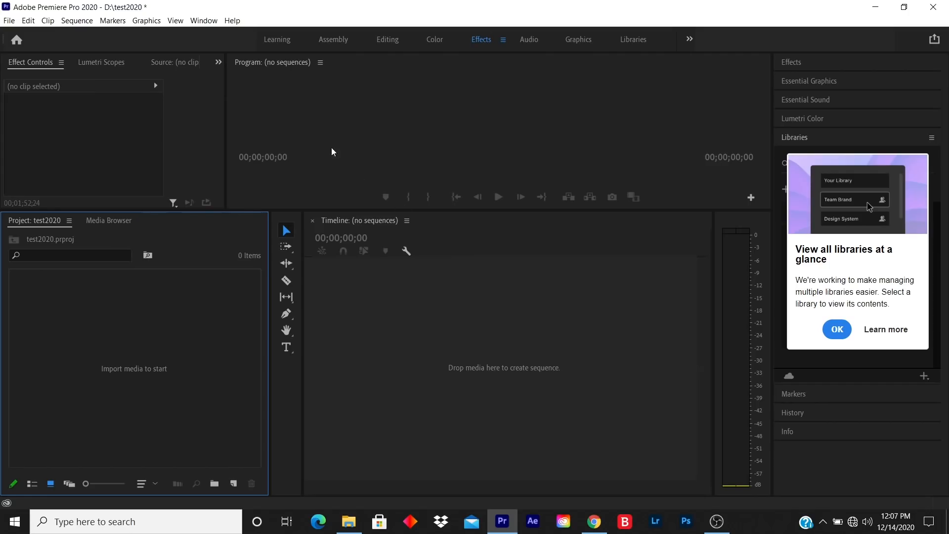
Import images3, images4, images10 and download2 together from the Pictures folder.
{"action": "left_click", "coordinate": [9, 20]}
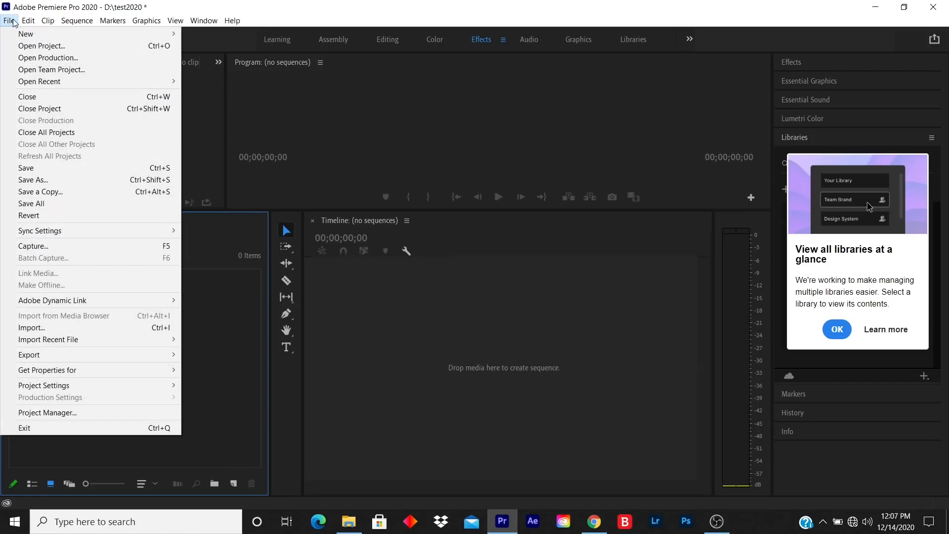
{"action": "left_click", "coordinate": [31, 328]}
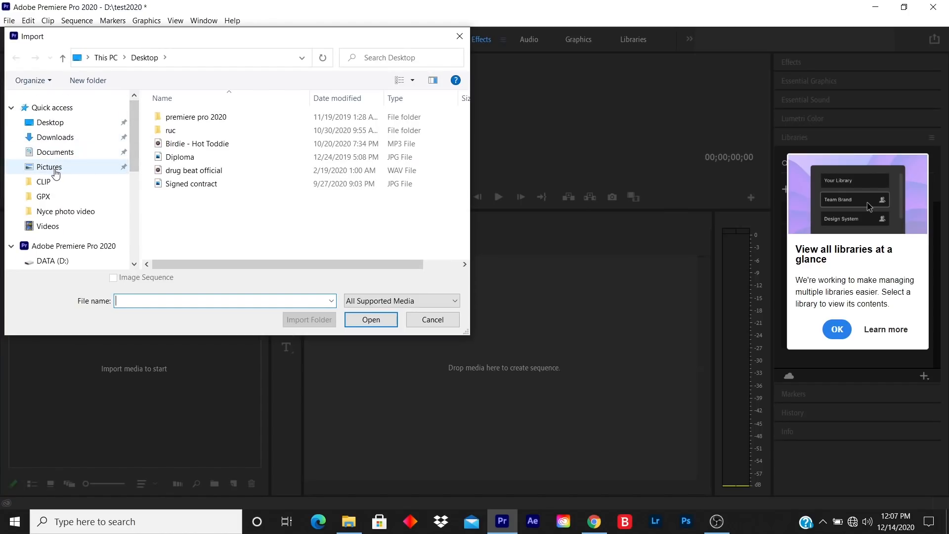
{"action": "left_click", "coordinate": [49, 166]}
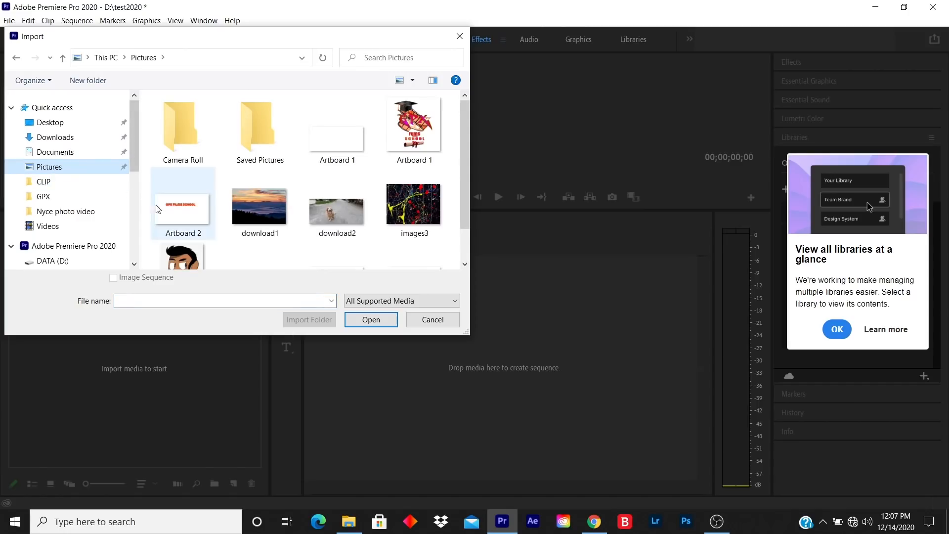
{"action": "mouse_move", "coordinate": [204, 255]}
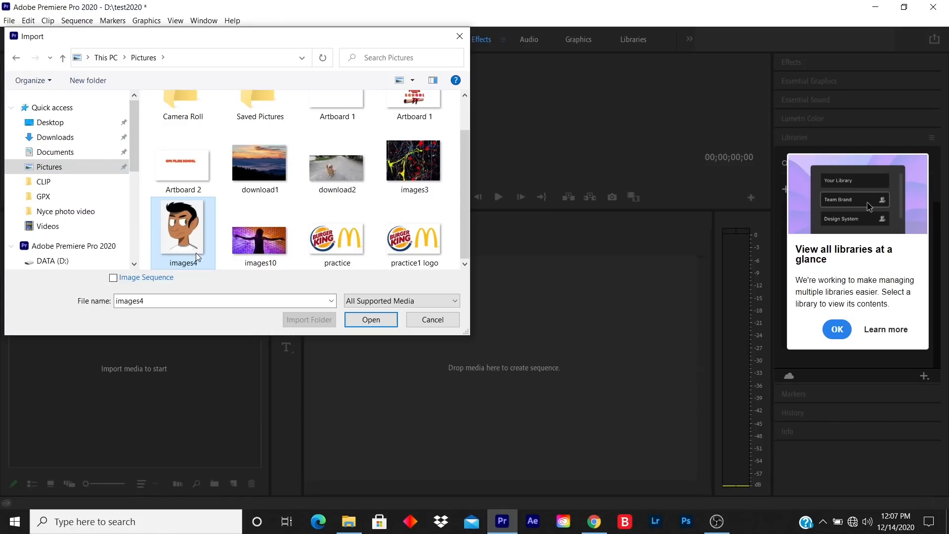
{"action": "mouse_move", "coordinate": [274, 272]}
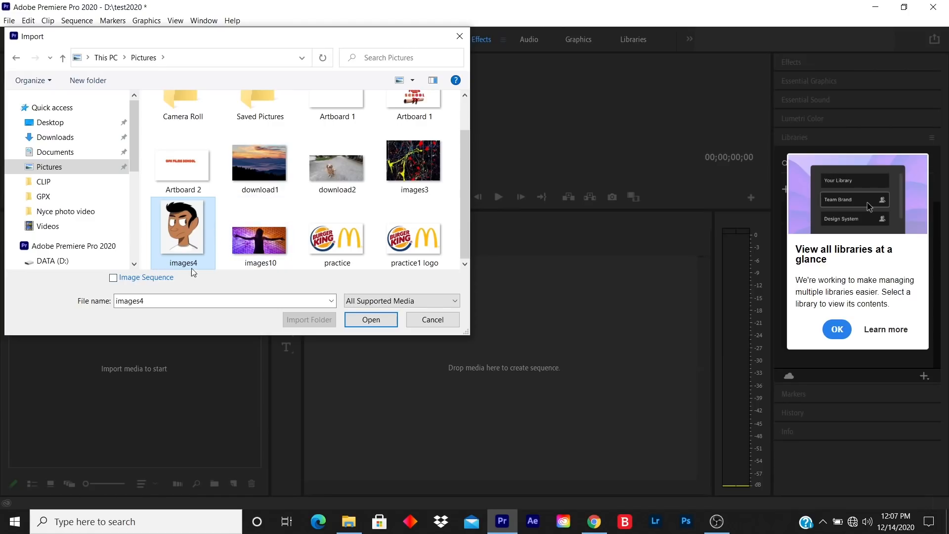
{"action": "left_click", "coordinate": [259, 236]}
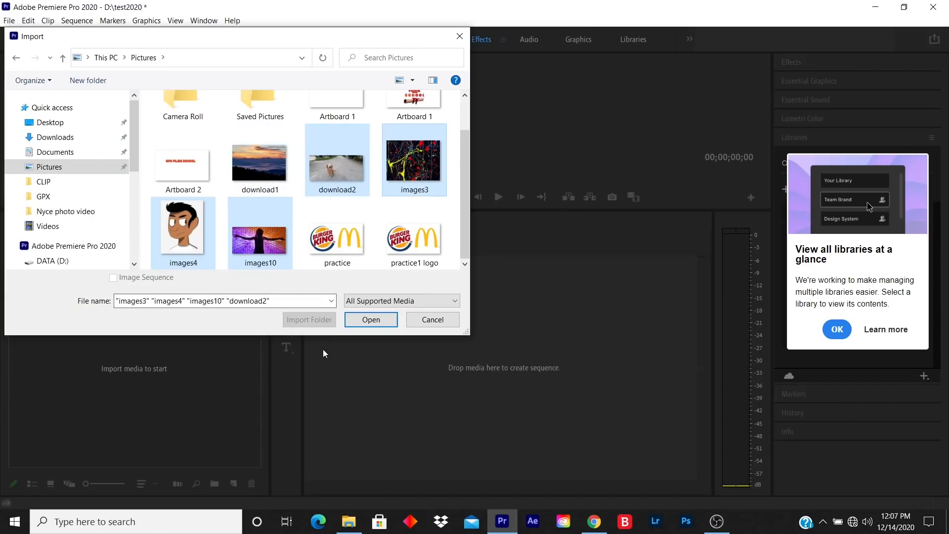
{"action": "left_click", "coordinate": [370, 320]}
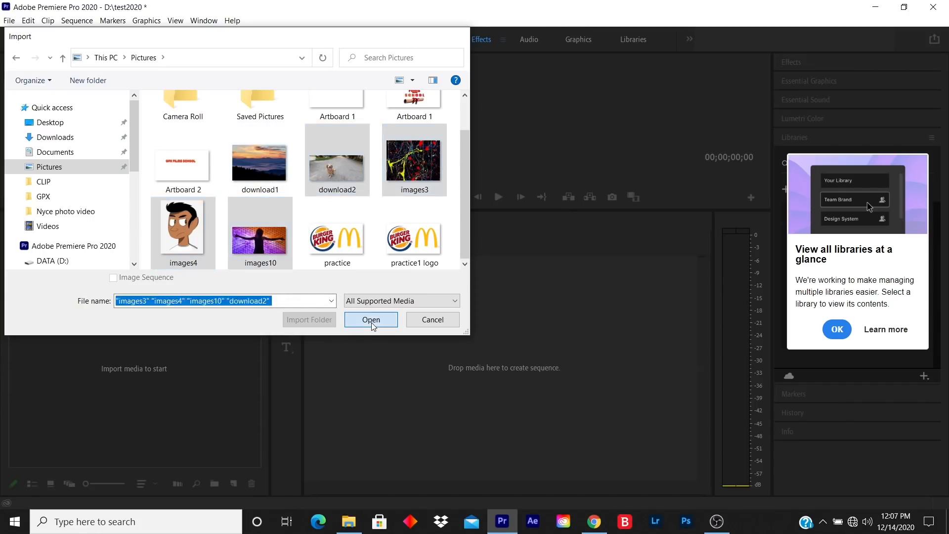
{"action": "left_click", "coordinate": [370, 320]}
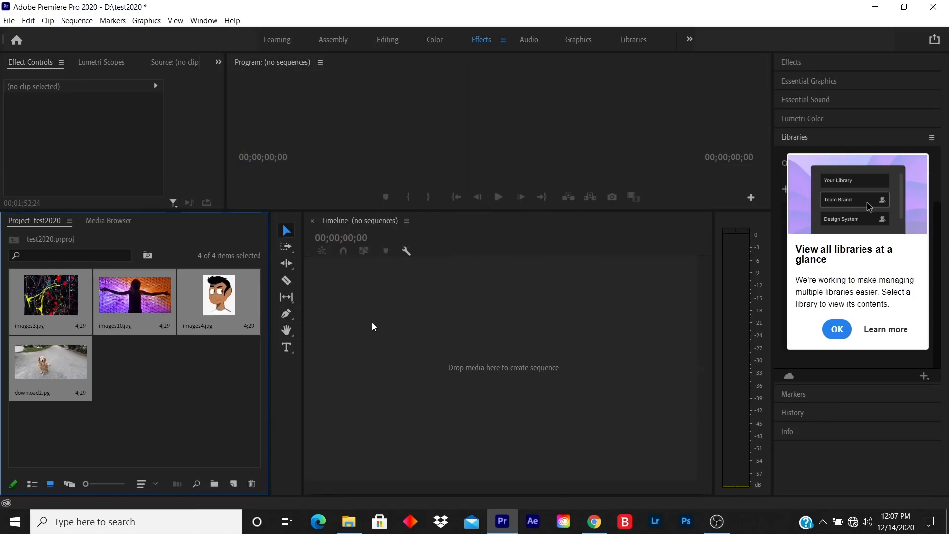
{"action": "mouse_move", "coordinate": [139, 390]}
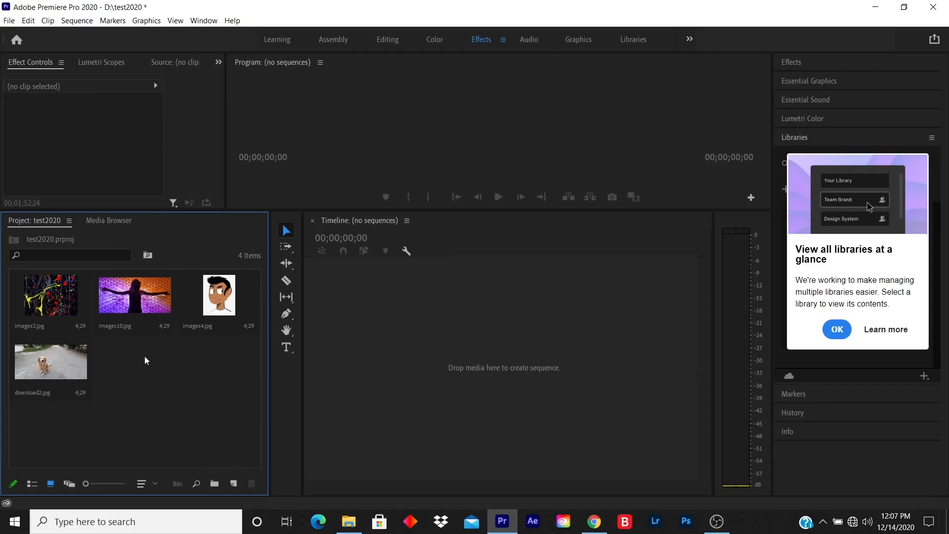
Open the File menu again for another import.
{"action": "left_click", "coordinate": [9, 20]}
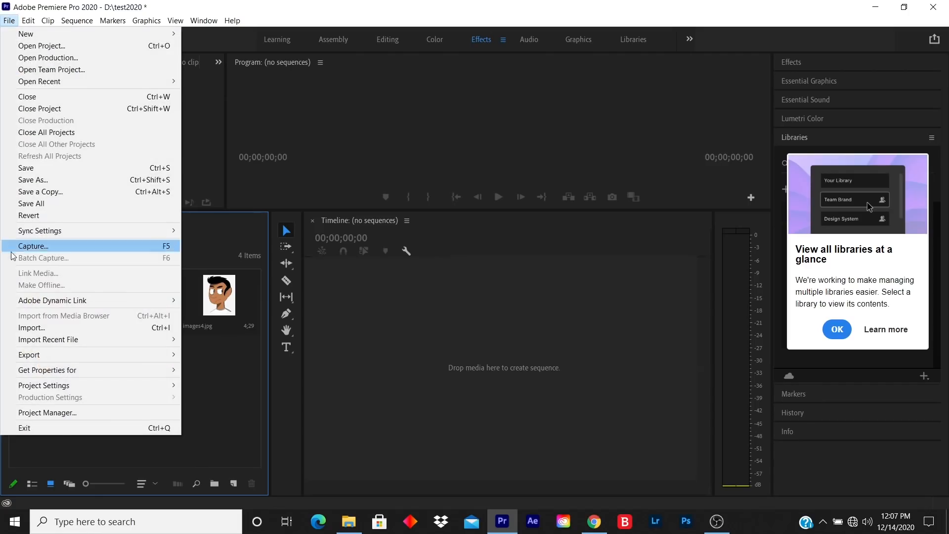
Import the drug beat official.wav music file from the Desktop.
{"action": "left_click", "coordinate": [32, 327]}
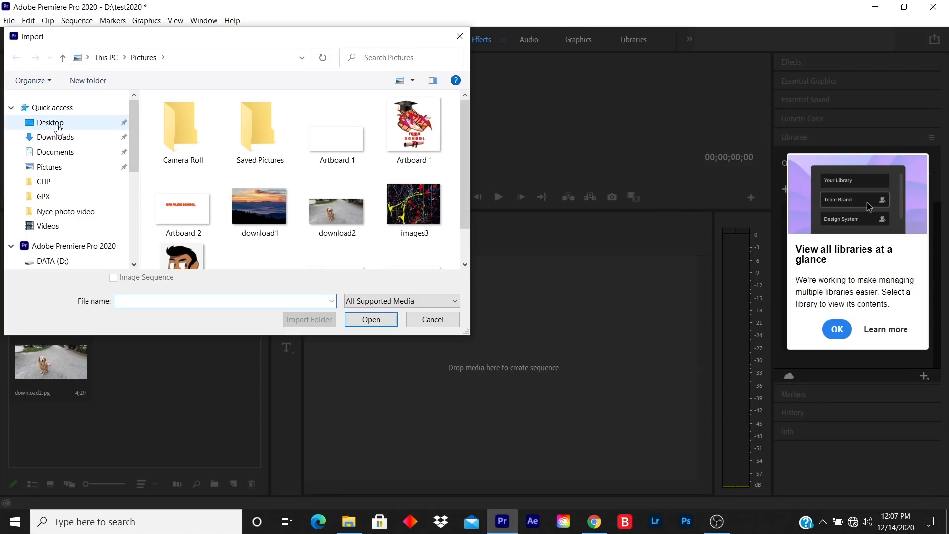
{"action": "left_click", "coordinate": [50, 122]}
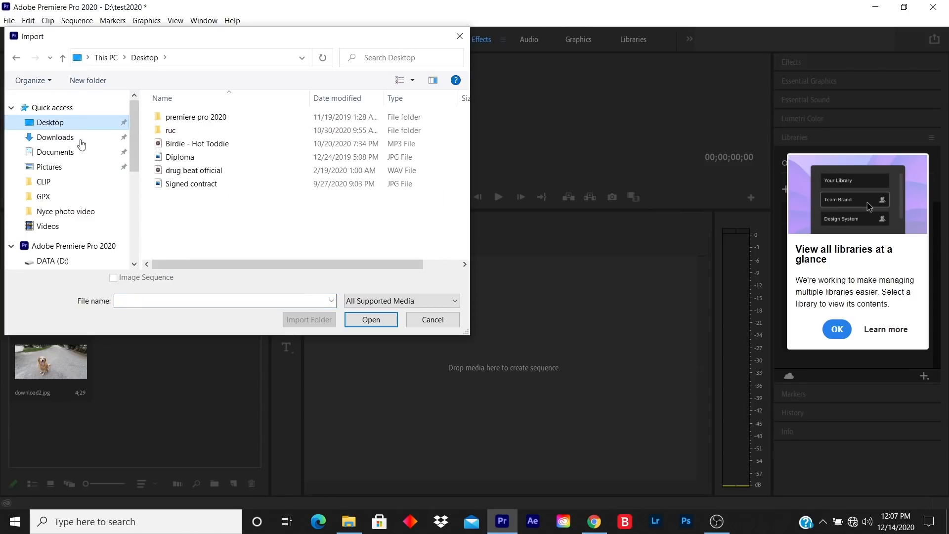
{"action": "left_click", "coordinate": [194, 170]}
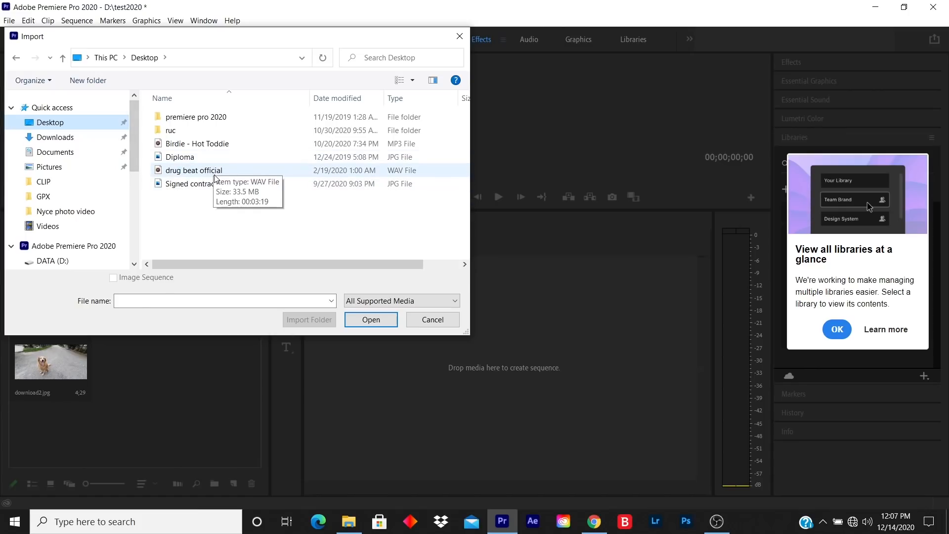
{"action": "left_click", "coordinate": [370, 319]}
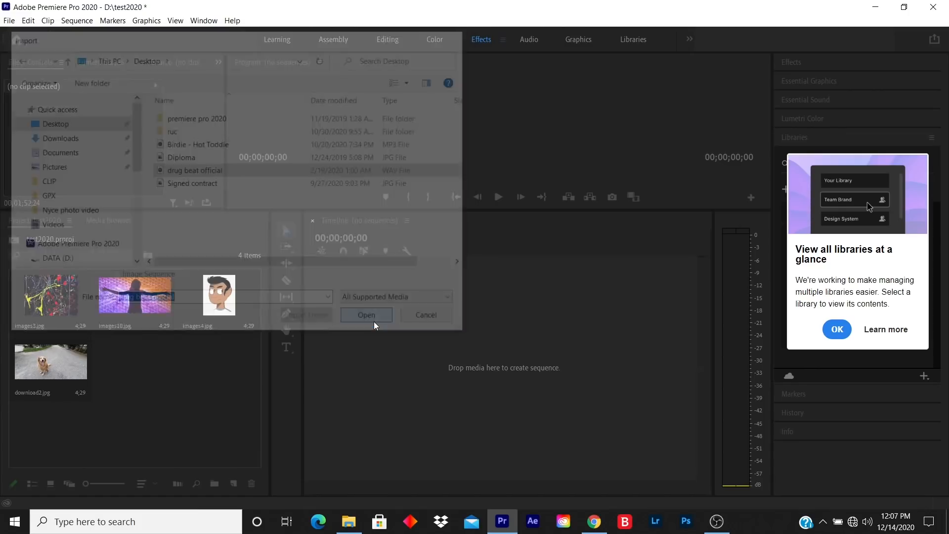
{"action": "left_click", "coordinate": [366, 315]}
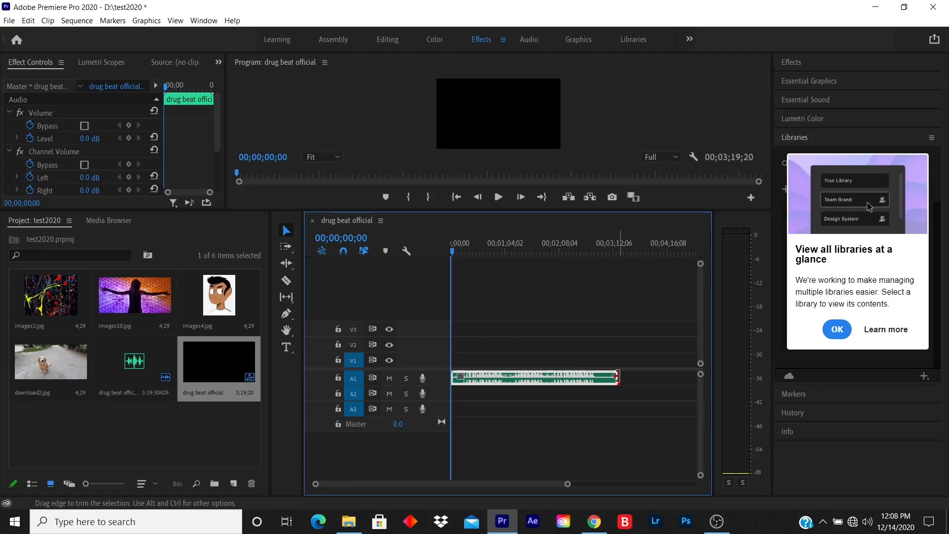
Zoom the timeline in on the start of the drug beat official music.
{"action": "left_click_drag", "start_coordinate": [457, 378], "coordinate": [513, 377]}
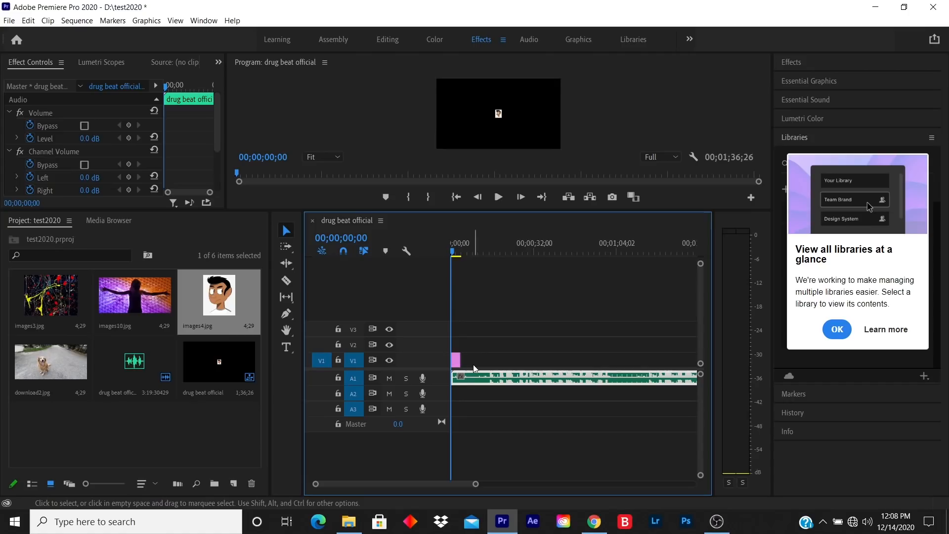
Select a photo in the Project panel to add after the cartoon on V1.
{"action": "left_click", "coordinate": [135, 294]}
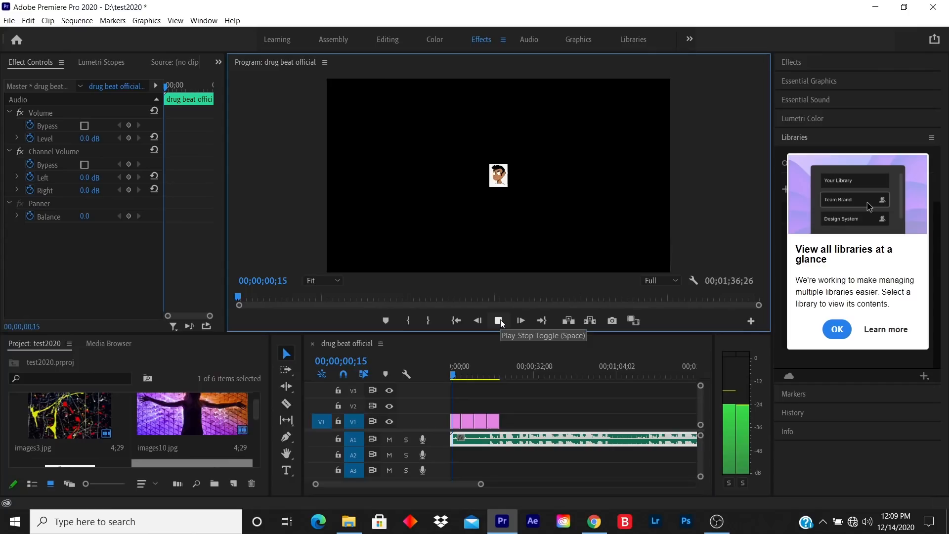
{"action": "left_click", "coordinate": [500, 320]}
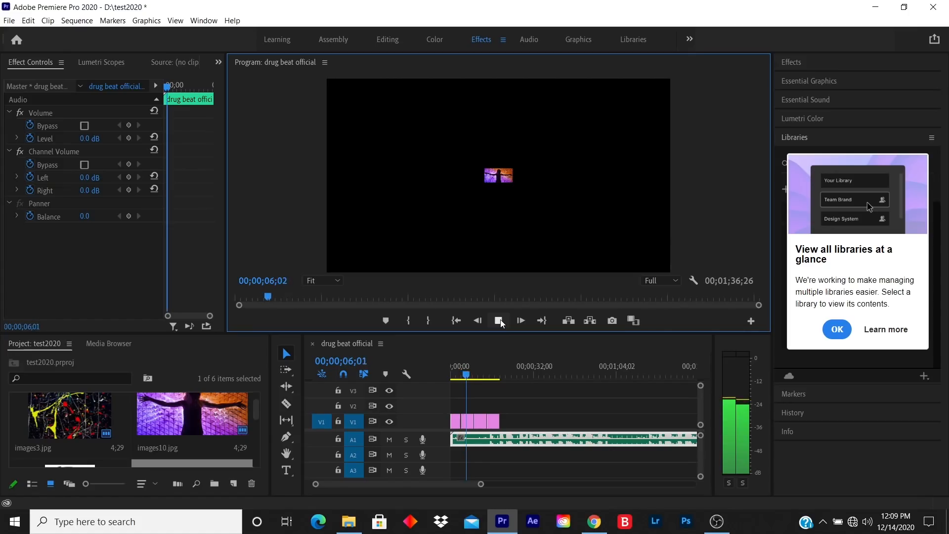
{"action": "left_click", "coordinate": [500, 321]}
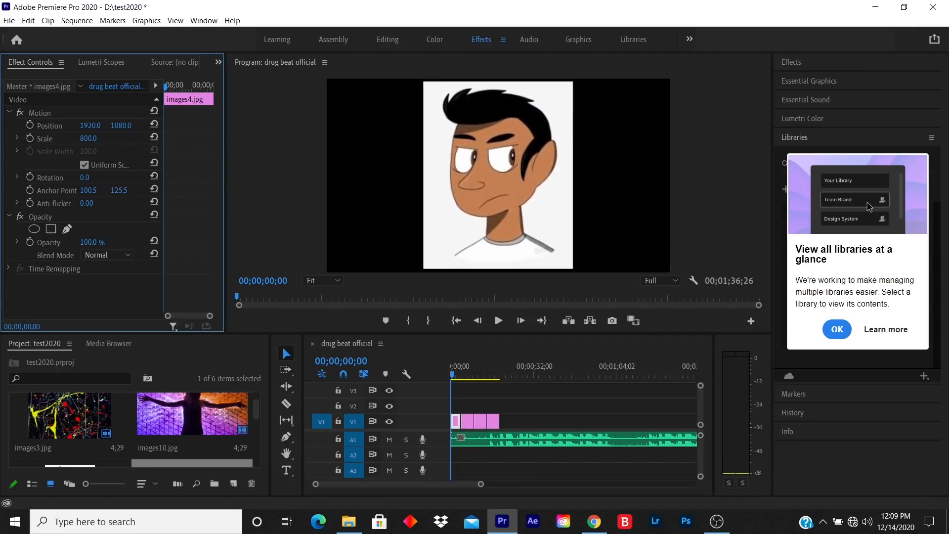
Fit the images4 and images10 clips to the frame size, then bring up another clip's options.
{"action": "type", "text": "598.0"}
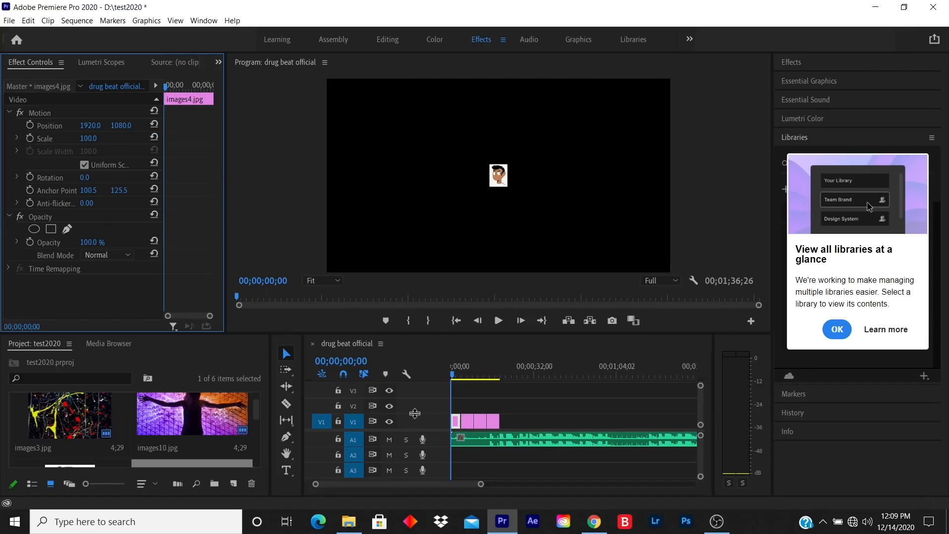
{"action": "right_click", "coordinate": [472, 421]}
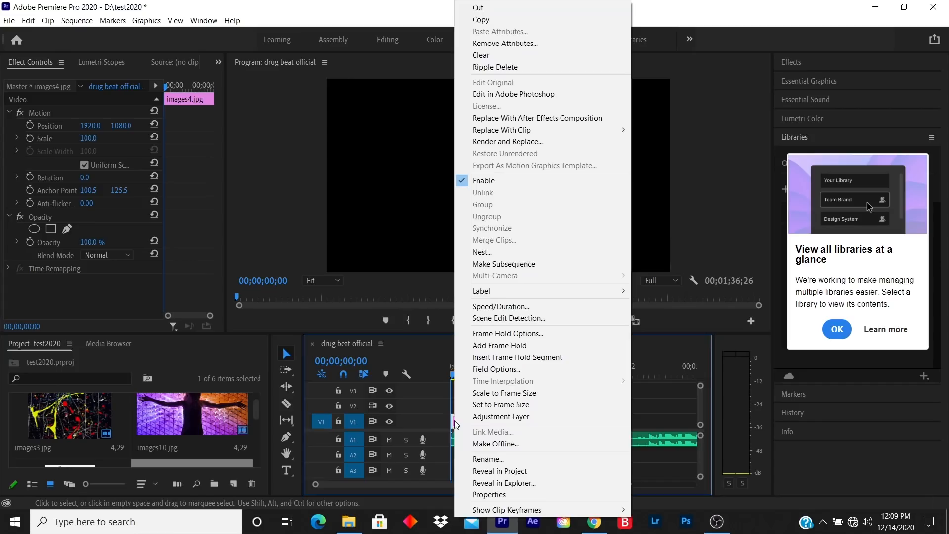
{"action": "mouse_move", "coordinate": [500, 392]}
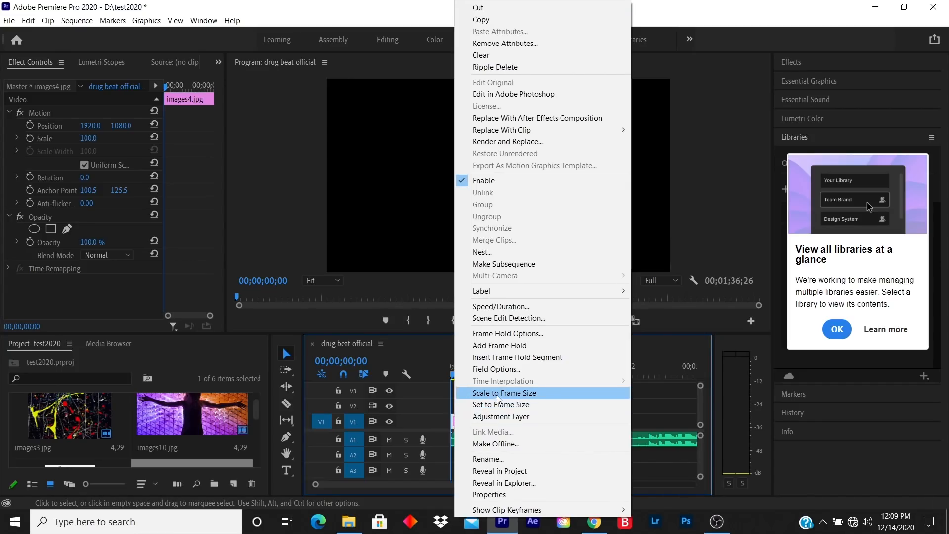
{"action": "left_click", "coordinate": [503, 393]}
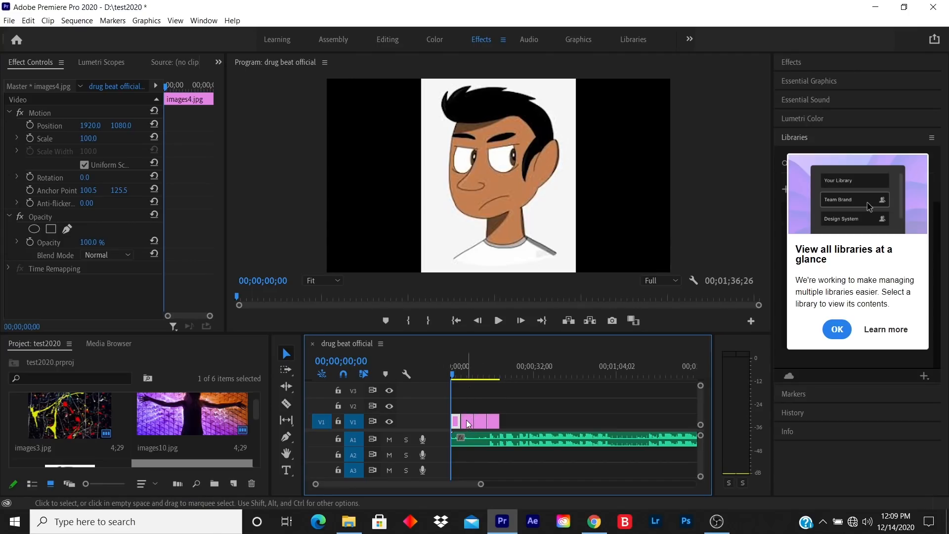
{"action": "right_click", "coordinate": [469, 422]}
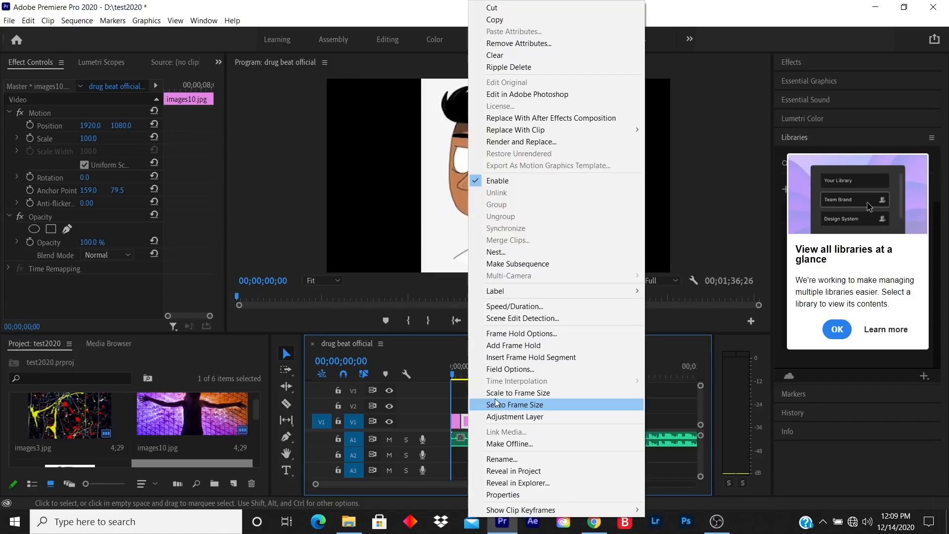
{"action": "left_click", "coordinate": [517, 404]}
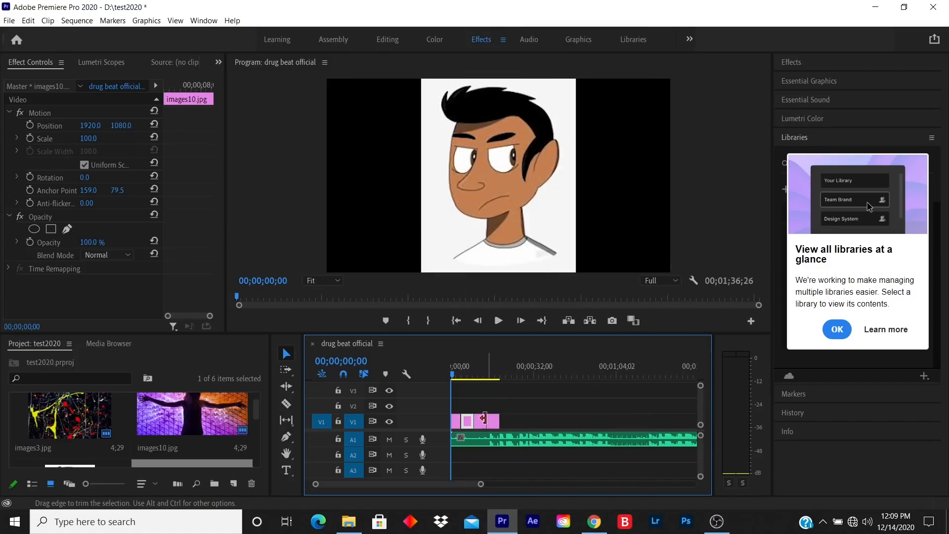
{"action": "right_click", "coordinate": [478, 420]}
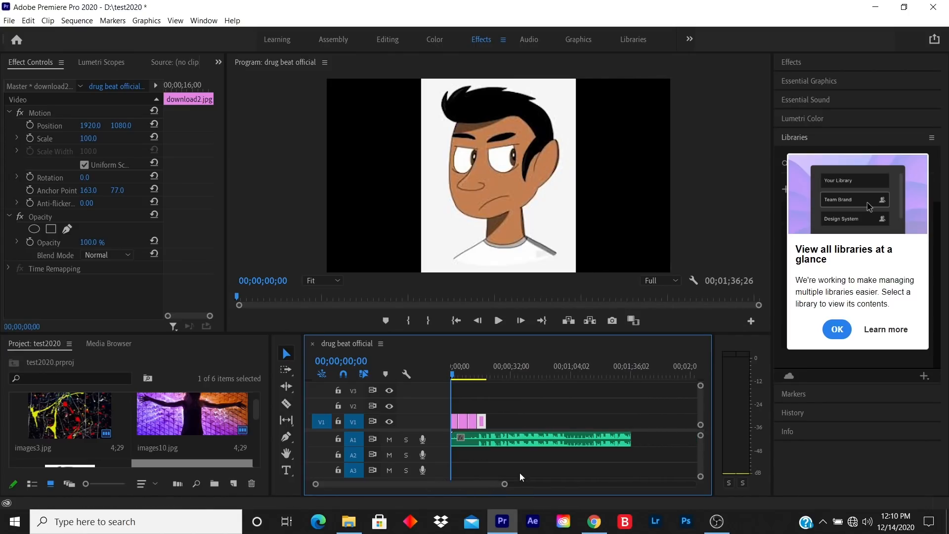
Drag the A1 music clip's right edge left to end with the photo clips.
{"action": "left_click", "coordinate": [539, 439]}
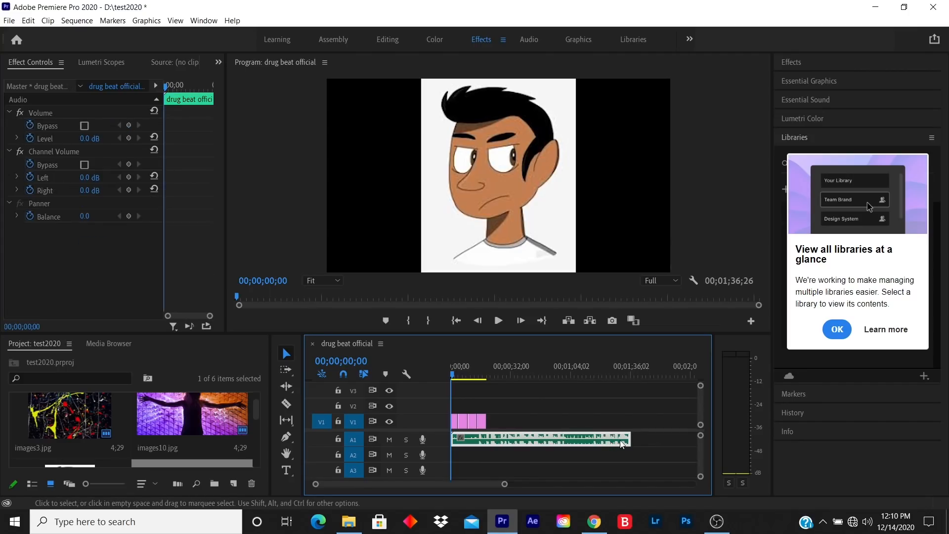
{"action": "left_click_drag", "start_coordinate": [631, 440], "coordinate": [613, 439]}
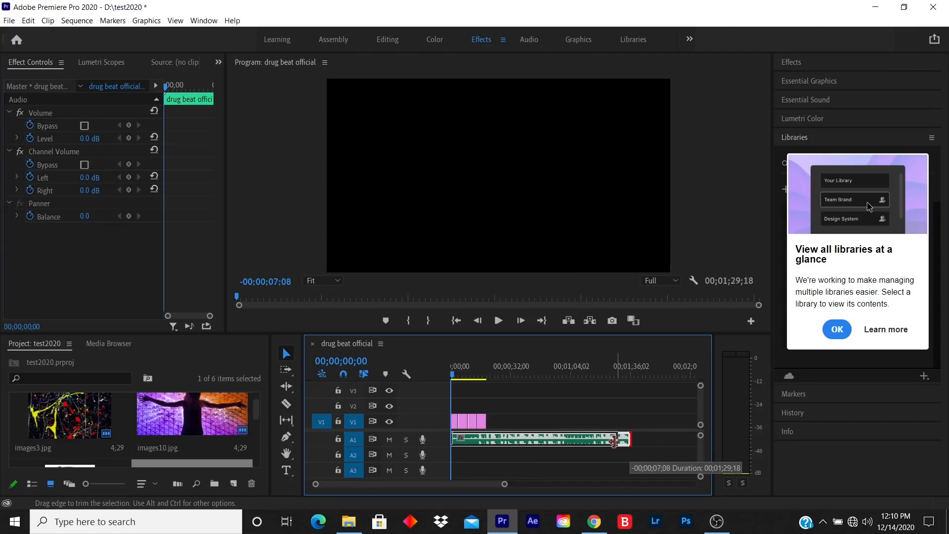
{"action": "left_click_drag", "start_coordinate": [613, 440], "coordinate": [509, 440]}
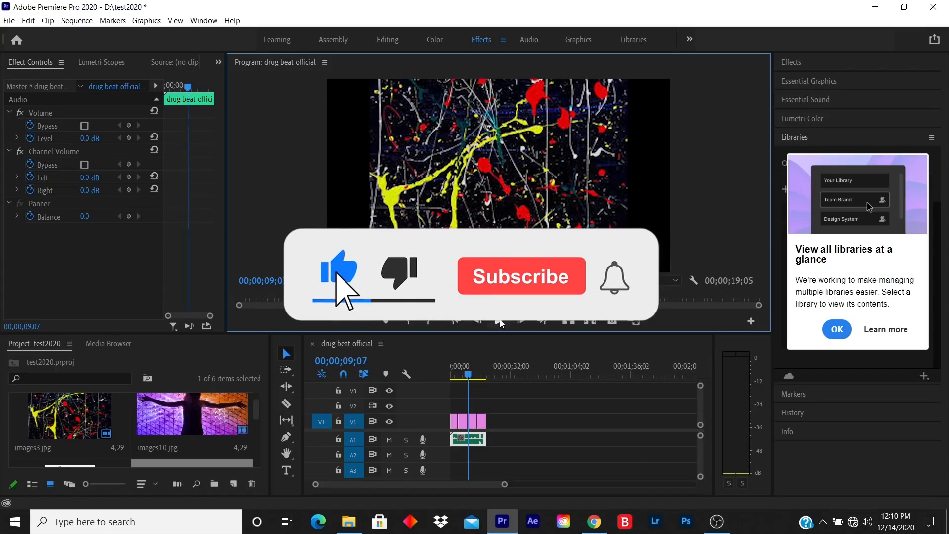
{"action": "left_click", "coordinate": [520, 276]}
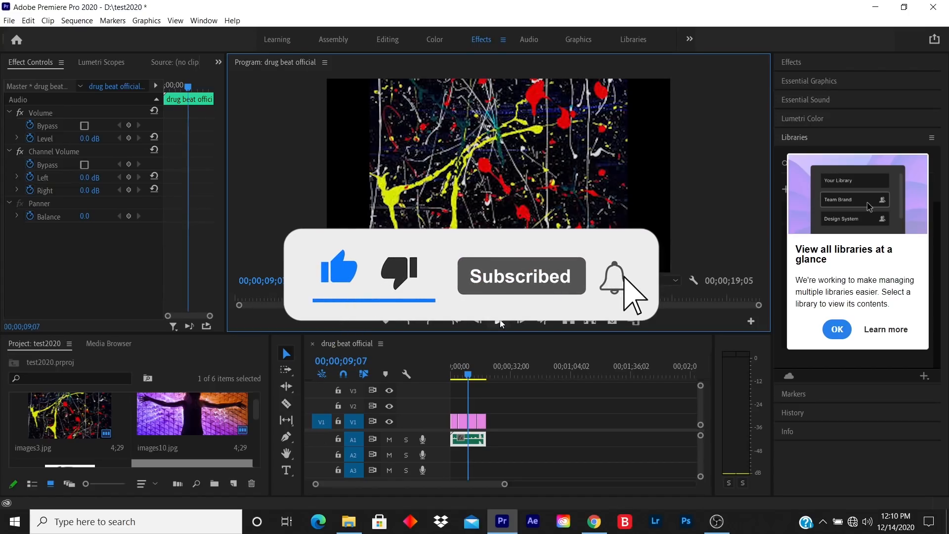